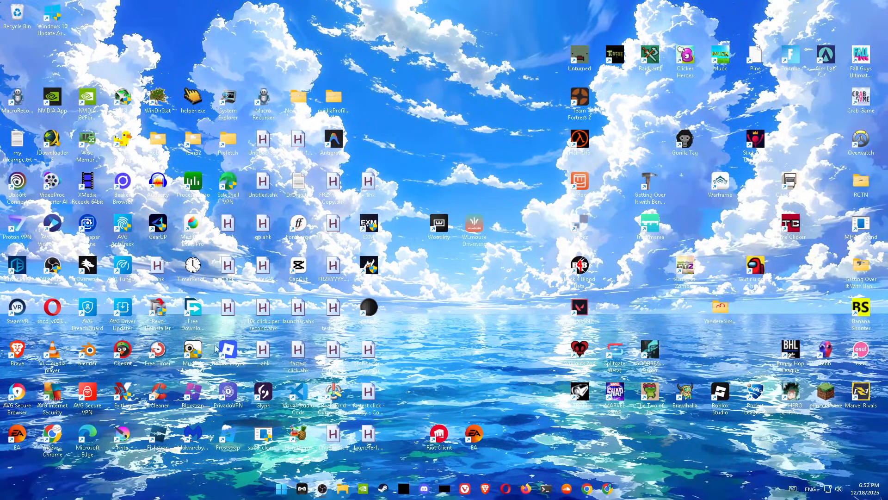
{"action": "mouse_move", "coordinate": [408, 297]}
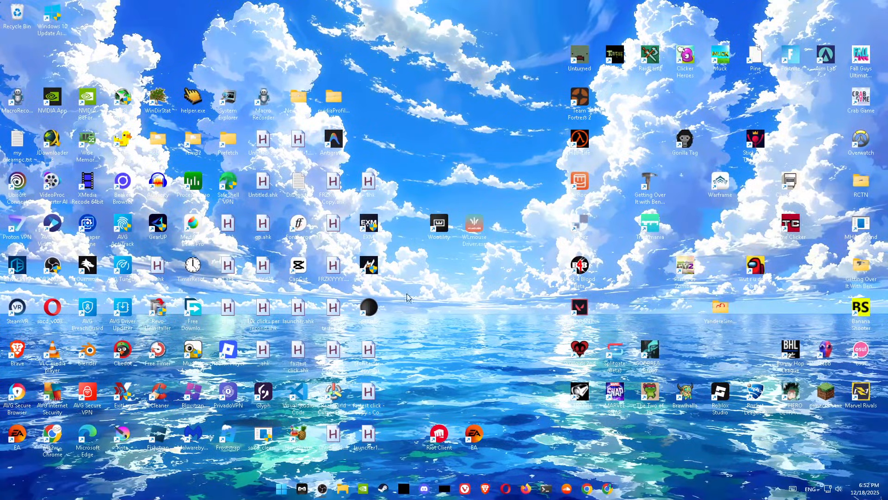
{"action": "mouse_move", "coordinate": [412, 347]}
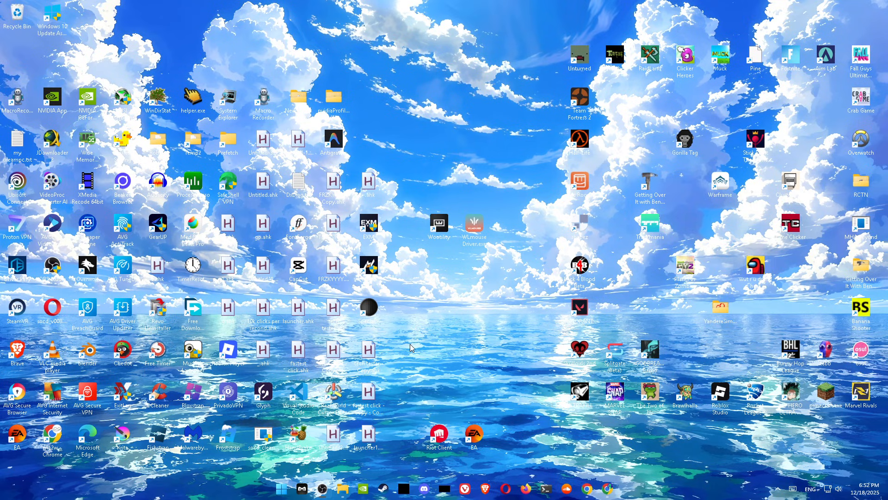
{"action": "mouse_move", "coordinate": [333, 343]}
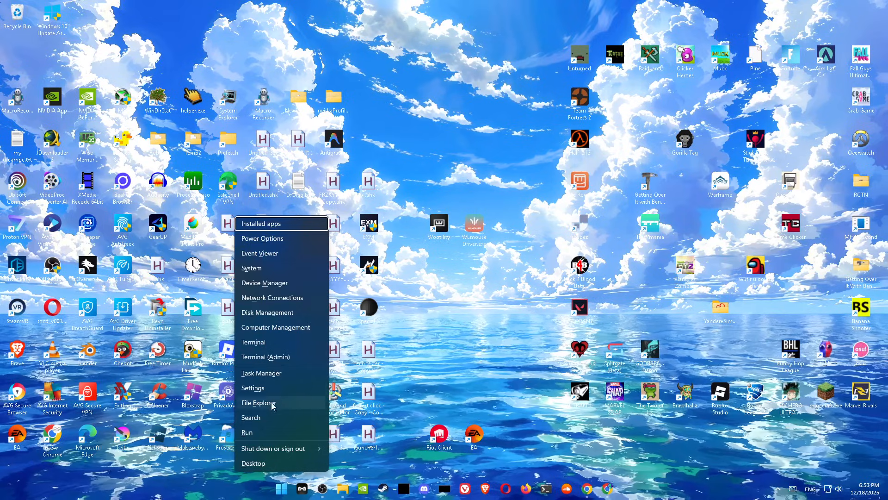
Open the AppData Local folder in File Explorer via Run with %localappdata%
{"action": "left_click", "coordinate": [247, 432]}
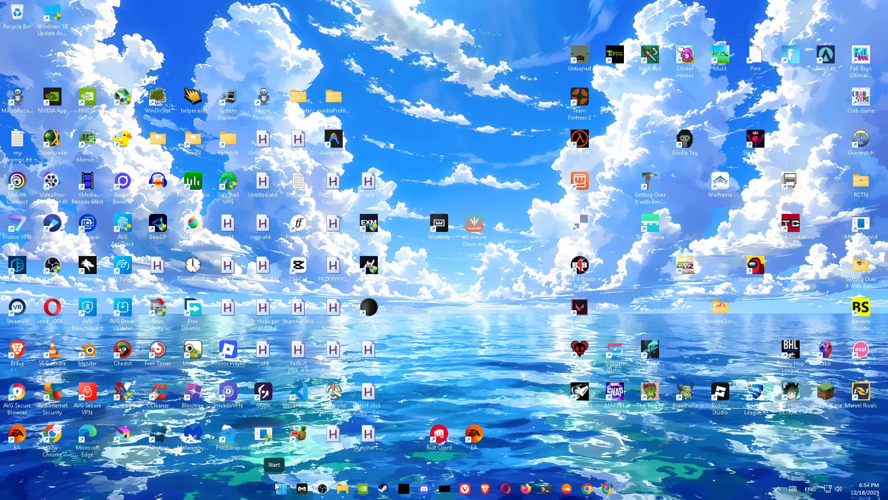
{"action": "right_click", "coordinate": [274, 488]}
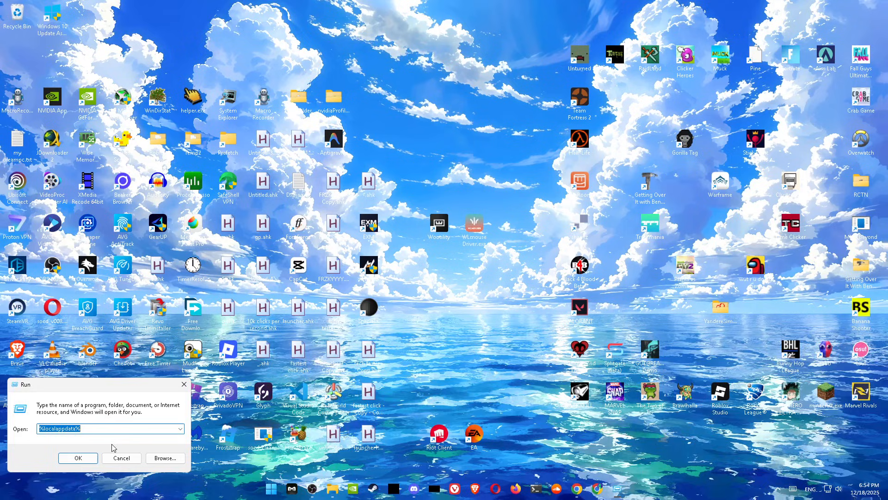
{"action": "left_click", "coordinate": [77, 457]}
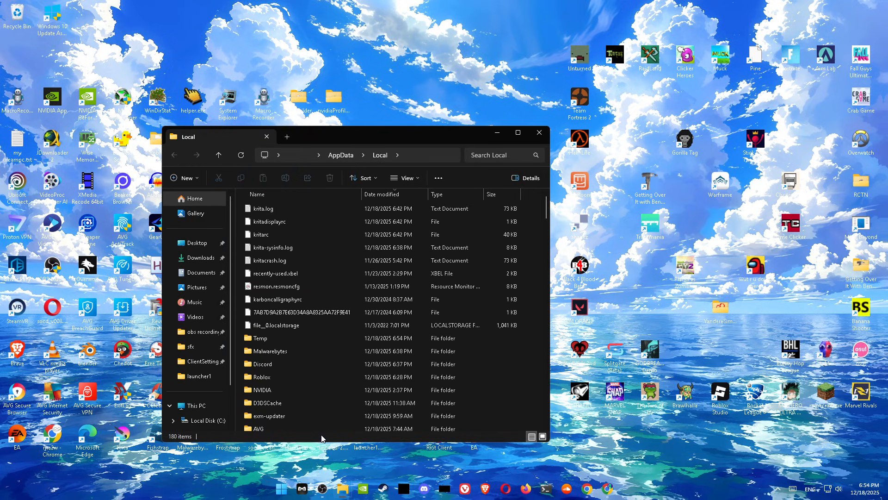
Enter the Roblox folder and bring up the context menu for GlobalBasicSettings_13.xml
{"action": "left_click", "coordinate": [276, 273]}
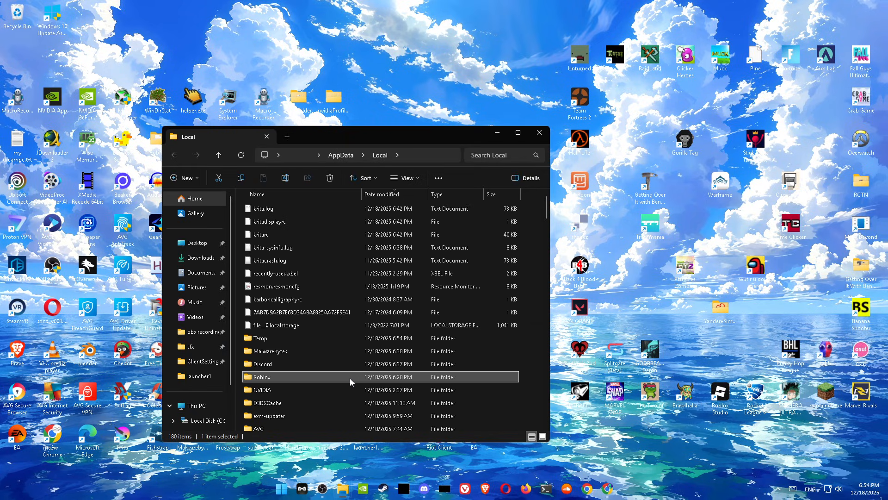
{"action": "mouse_move", "coordinate": [326, 379]}
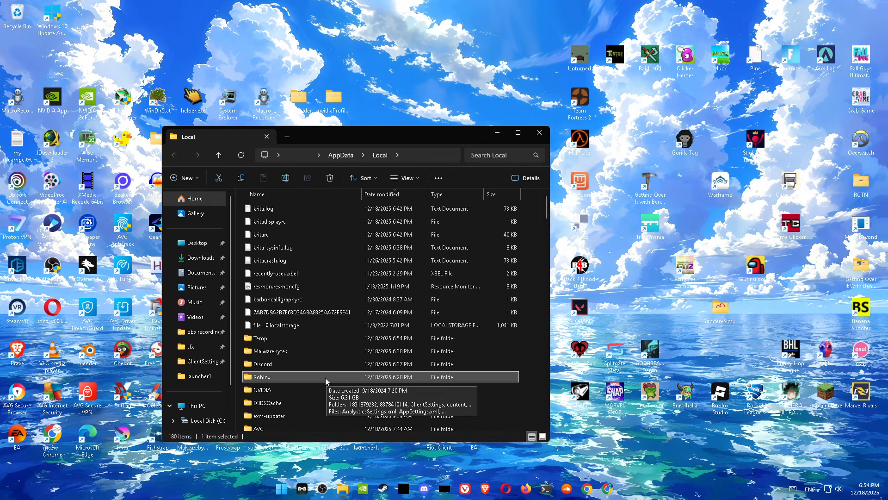
{"action": "double_click", "coordinate": [263, 377]}
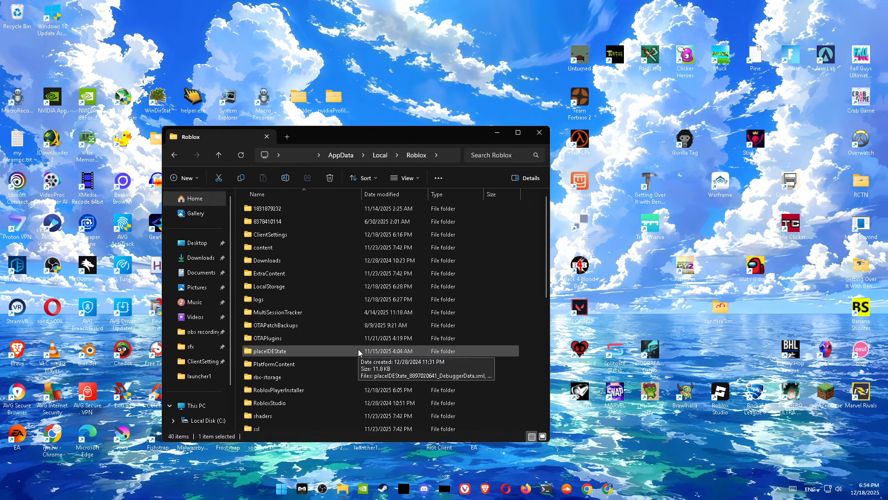
{"action": "scroll", "scroll_direction": "down", "scroll_amount": 3}
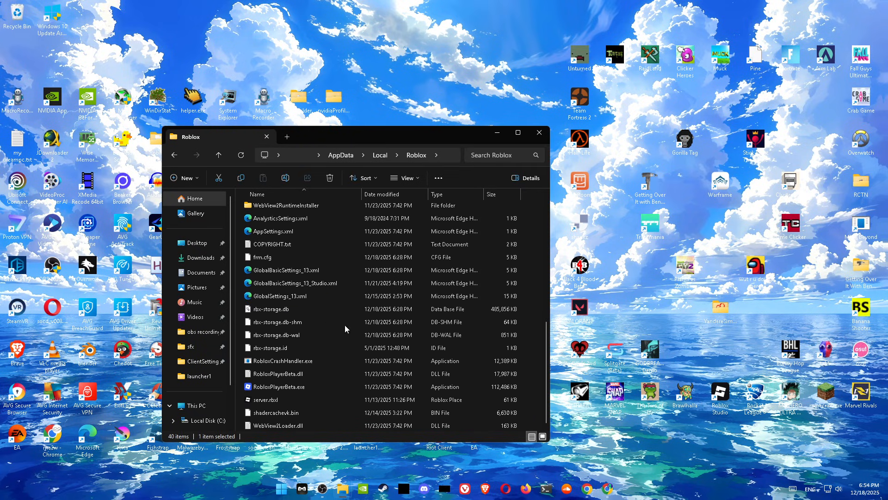
{"action": "mouse_move", "coordinate": [336, 270]}
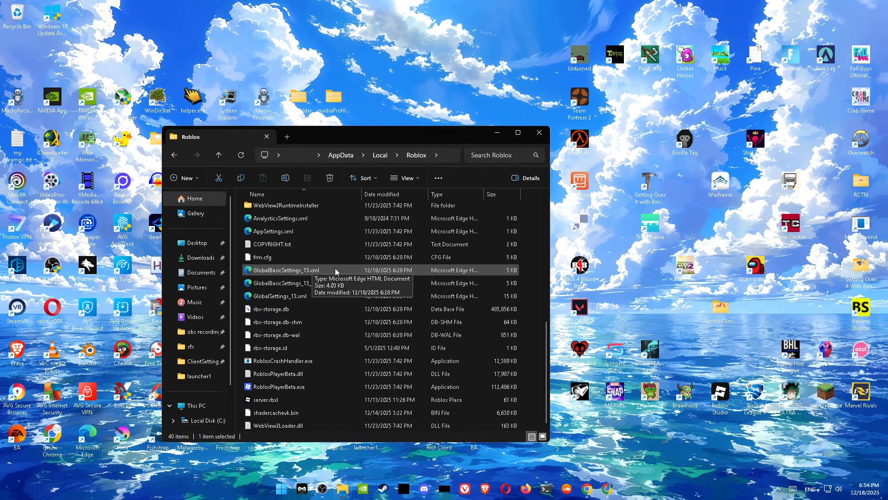
{"action": "mouse_move", "coordinate": [317, 271]}
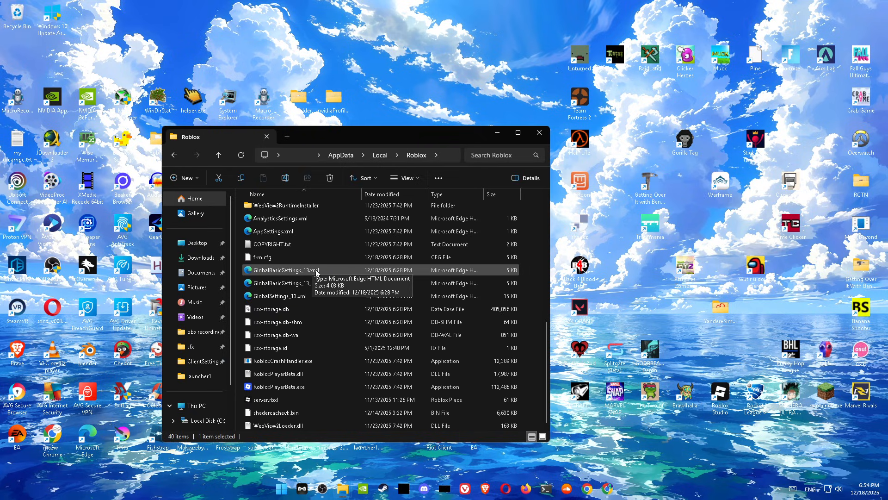
{"action": "right_click", "coordinate": [285, 270]}
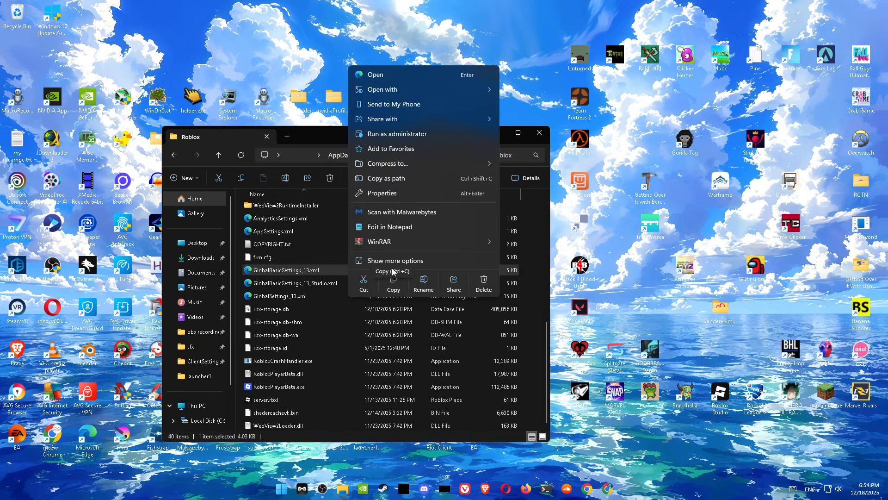
Open GlobalBasicSettings_13.xml in Notepad and search 'framerate' to find FramerateCap
{"action": "left_click", "coordinate": [390, 227]}
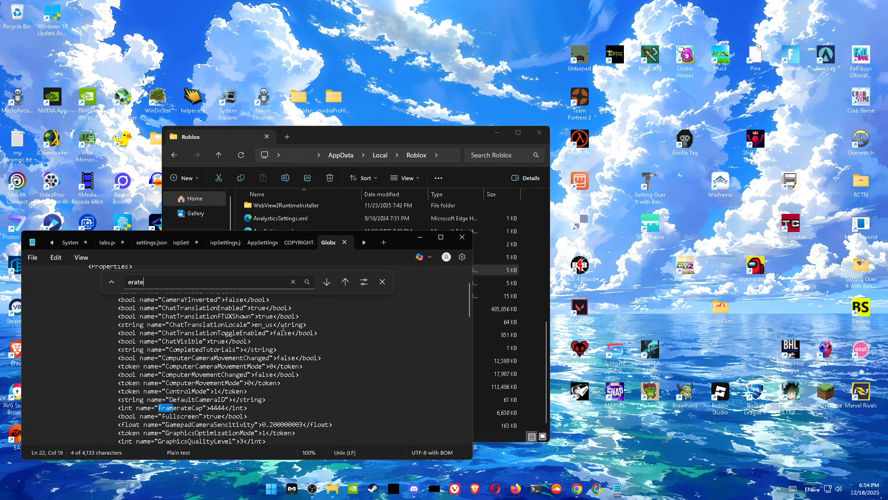
{"action": "type", "text": "framer"}
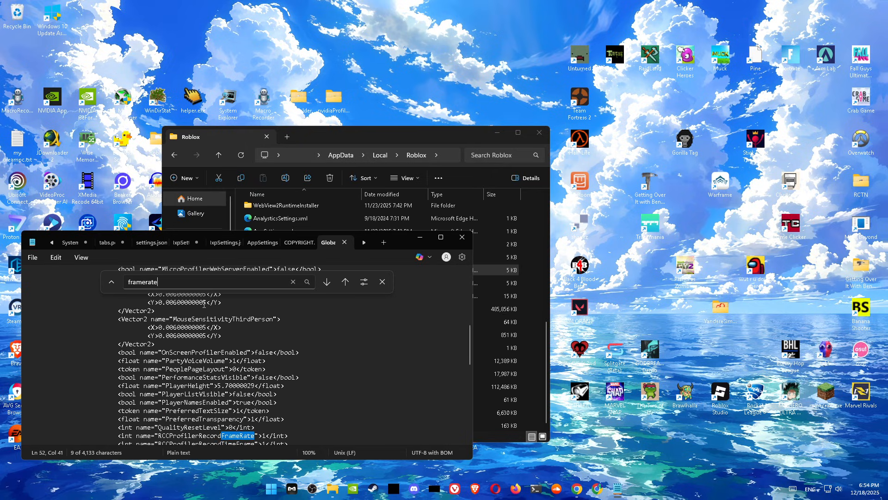
{"action": "type", "text": "d"}
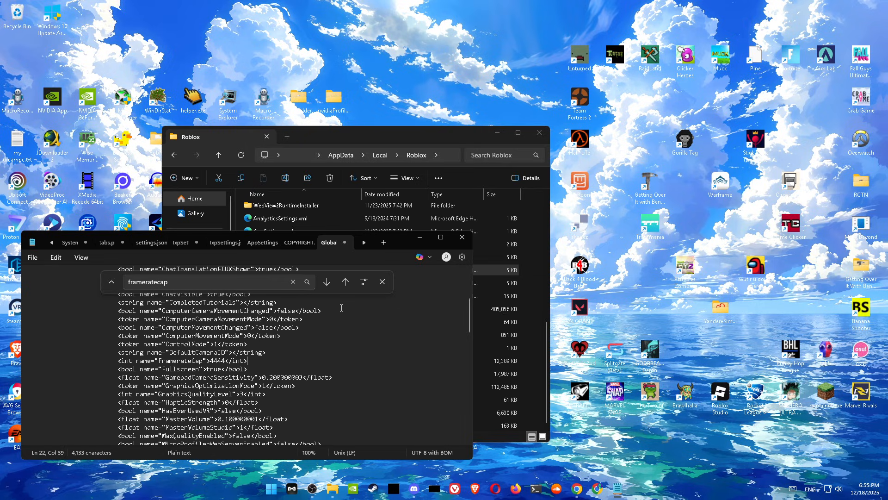
{"action": "mouse_move", "coordinate": [345, 283]}
{"action": "type", "text": "1"}
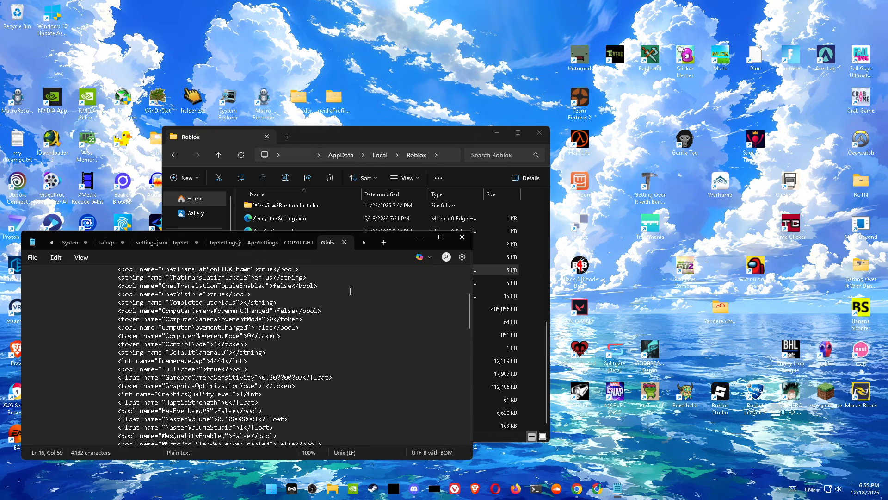
{"action": "mouse_move", "coordinate": [403, 262]}
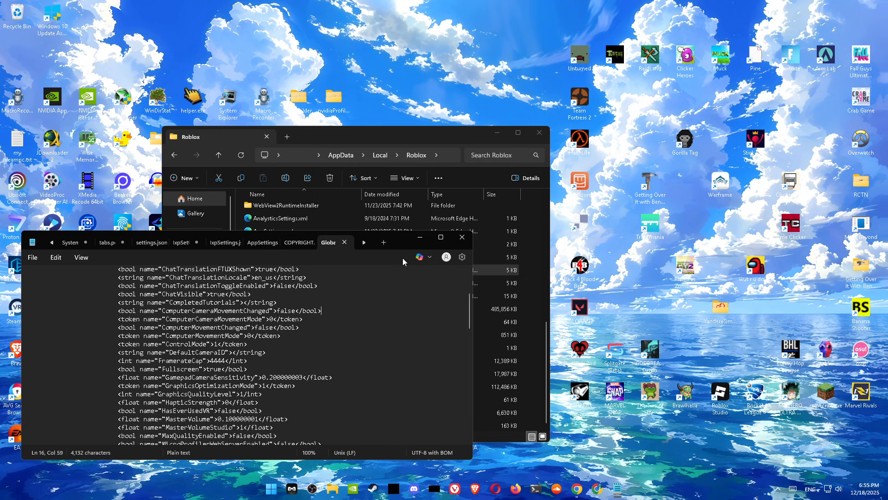